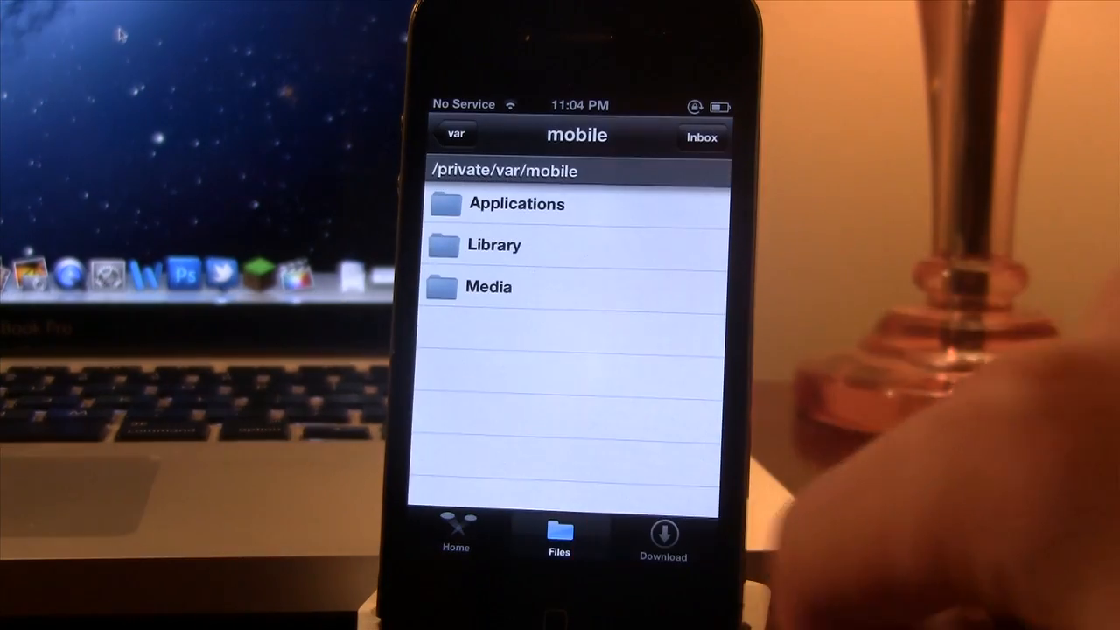
Step: Import the audio file from /private/var/mobile/Media and play Epic Sax Guy from the Songs list
{"action": "left_click", "coordinate": [488, 287]}
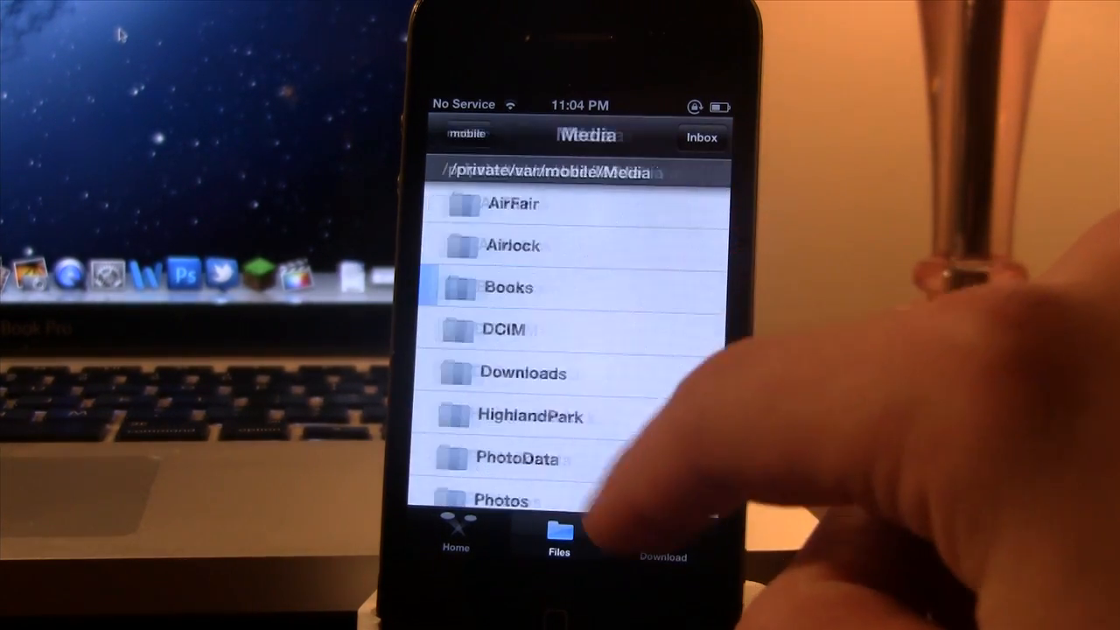
{"action": "left_click", "coordinate": [523, 373]}
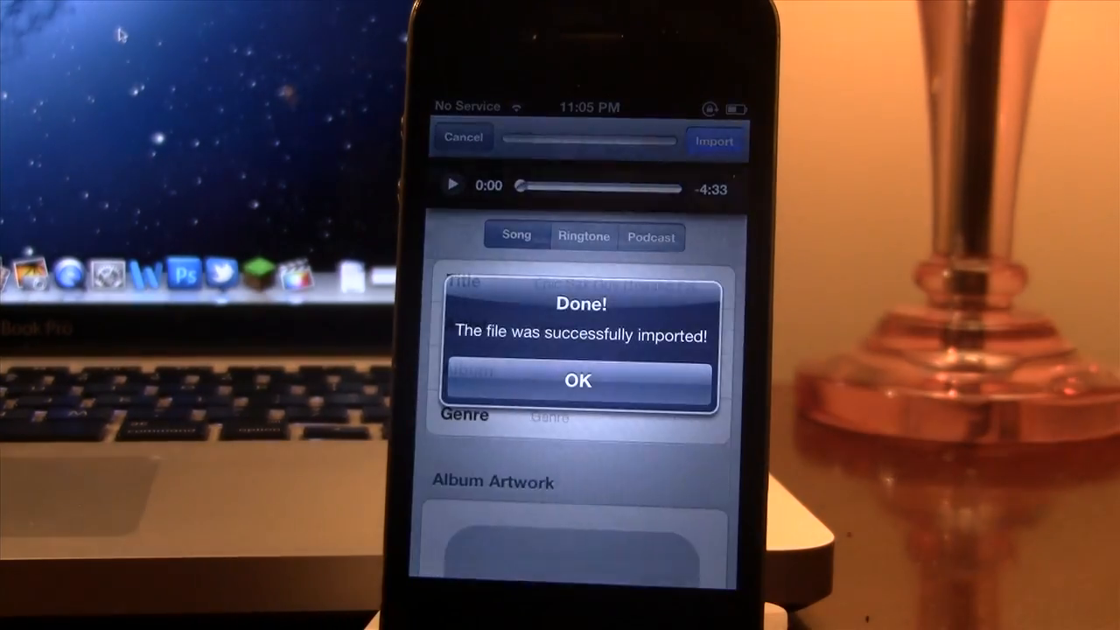
{"action": "left_click", "coordinate": [578, 380]}
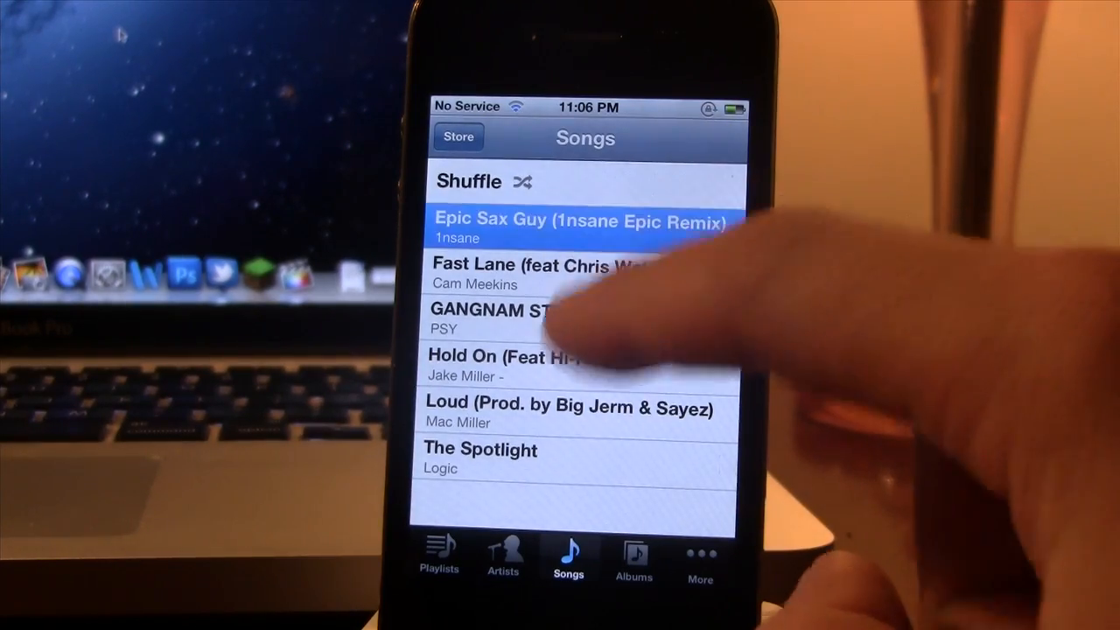
{"action": "left_click", "coordinate": [582, 229]}
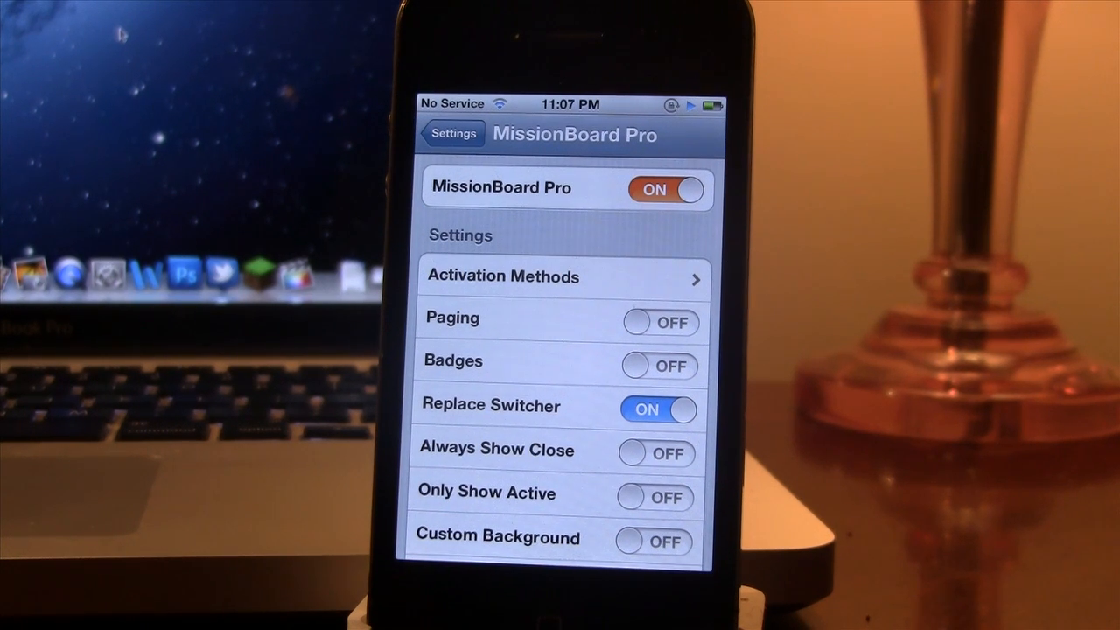
Step: Keep MissionBoard Pro on with Replace Switcher and browse the switcher's app cards
{"action": "scroll", "scroll_direction": "down", "scroll_amount": 3}
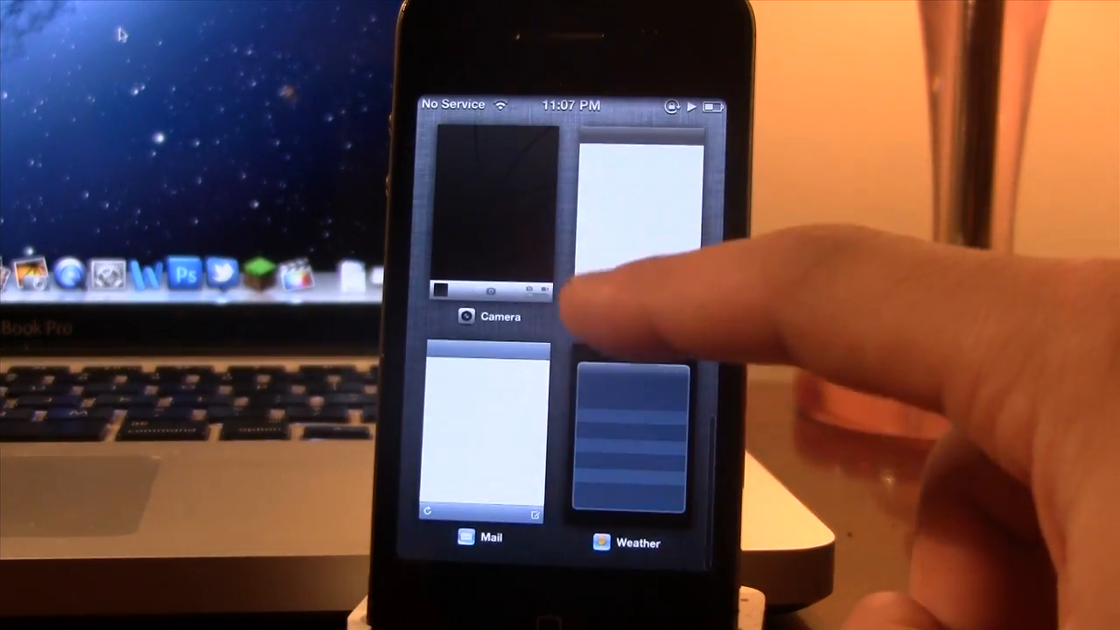
{"action": "scroll", "scroll_direction": "left", "scroll_amount": 3}
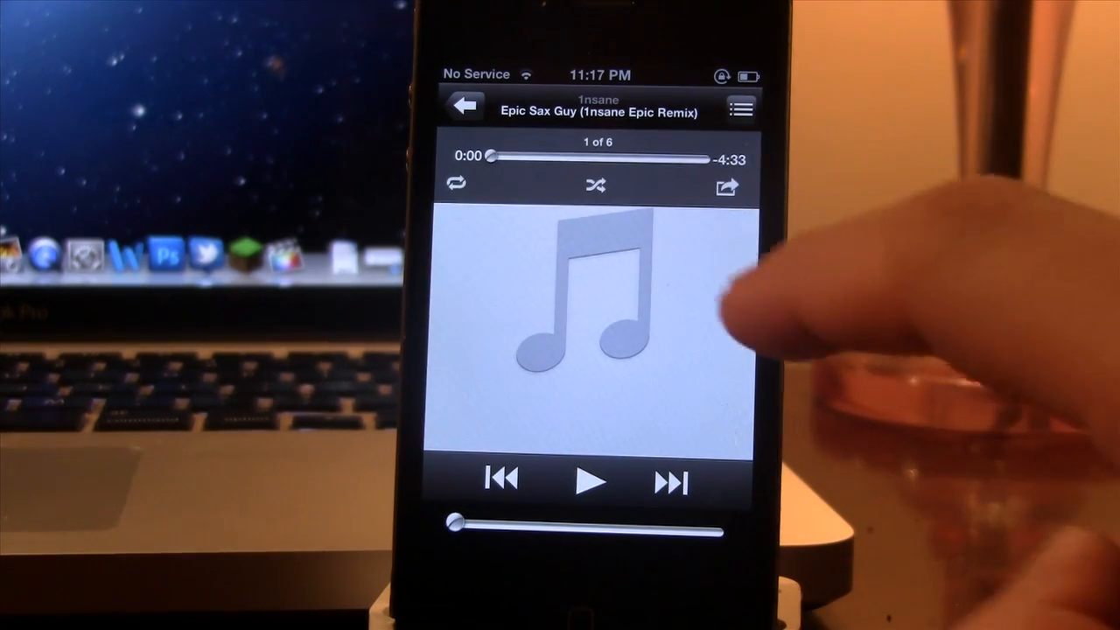
Step: Share the playing Epic Sax Guy remix as a Message from the Now Playing screen
{"action": "left_click", "coordinate": [727, 187]}
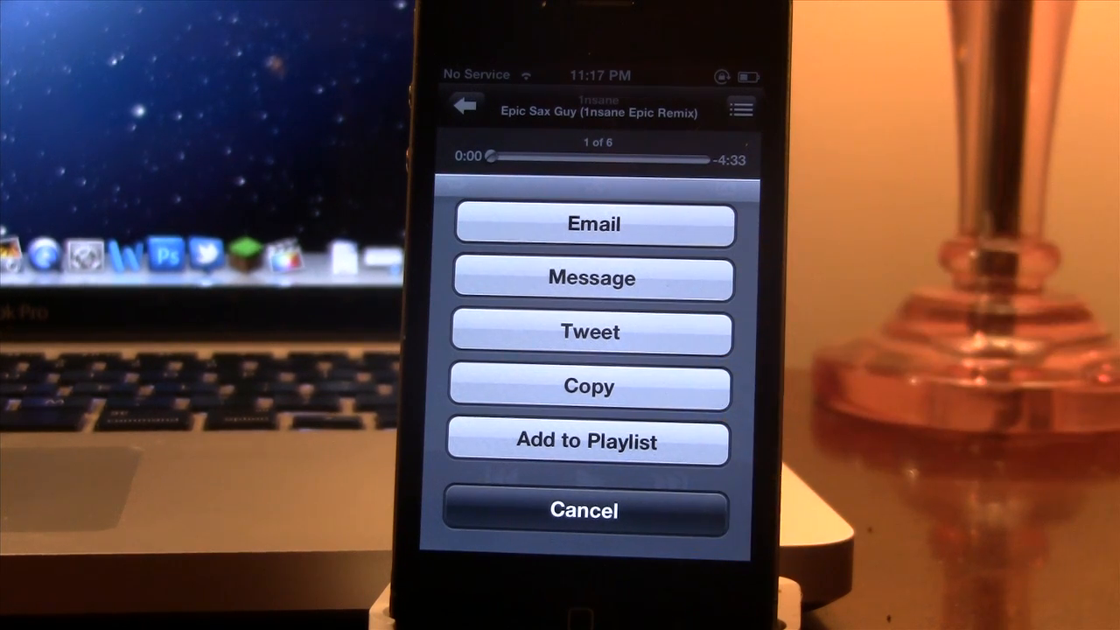
{"action": "left_click", "coordinate": [591, 278]}
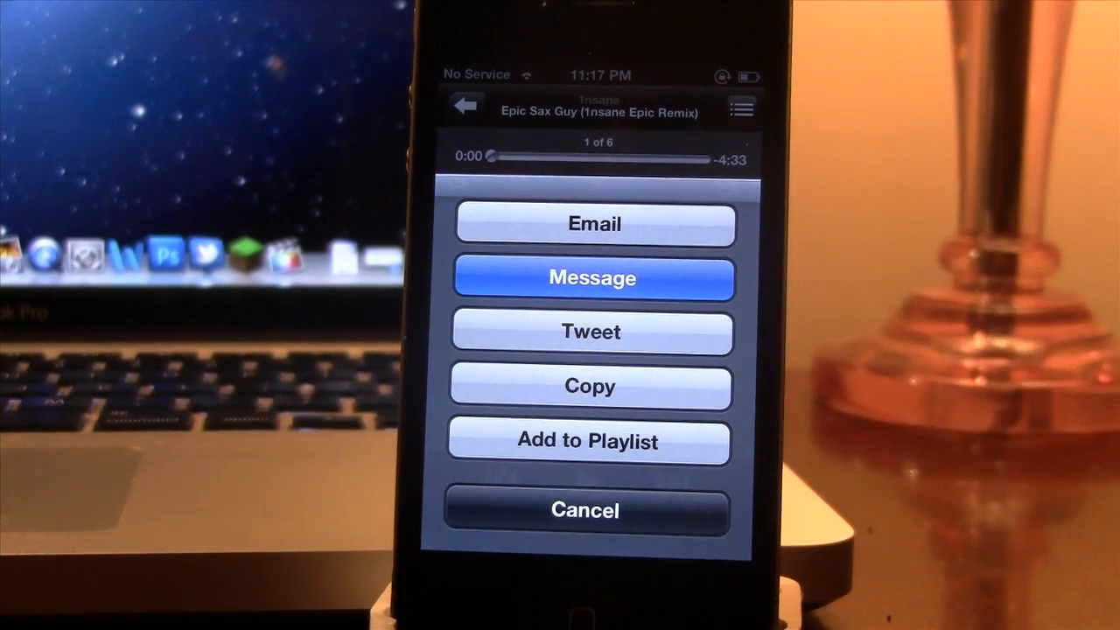
{"action": "left_click", "coordinate": [593, 278]}
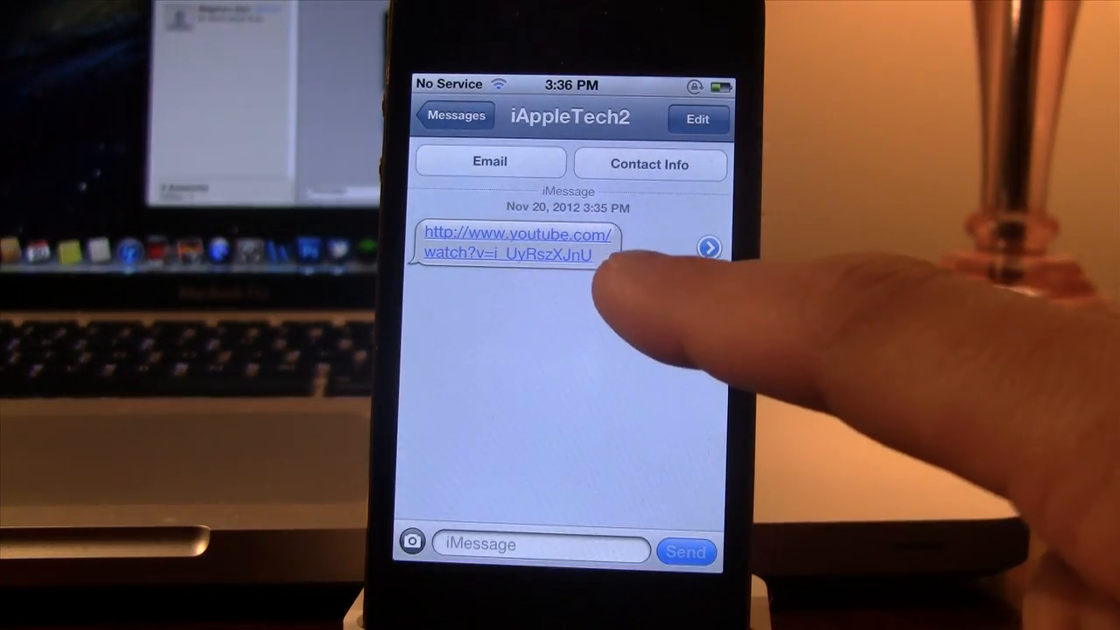
Step: Follow the youtube.com link from Messages into the YouTube app and skip the ad
{"action": "left_click", "coordinate": [516, 244]}
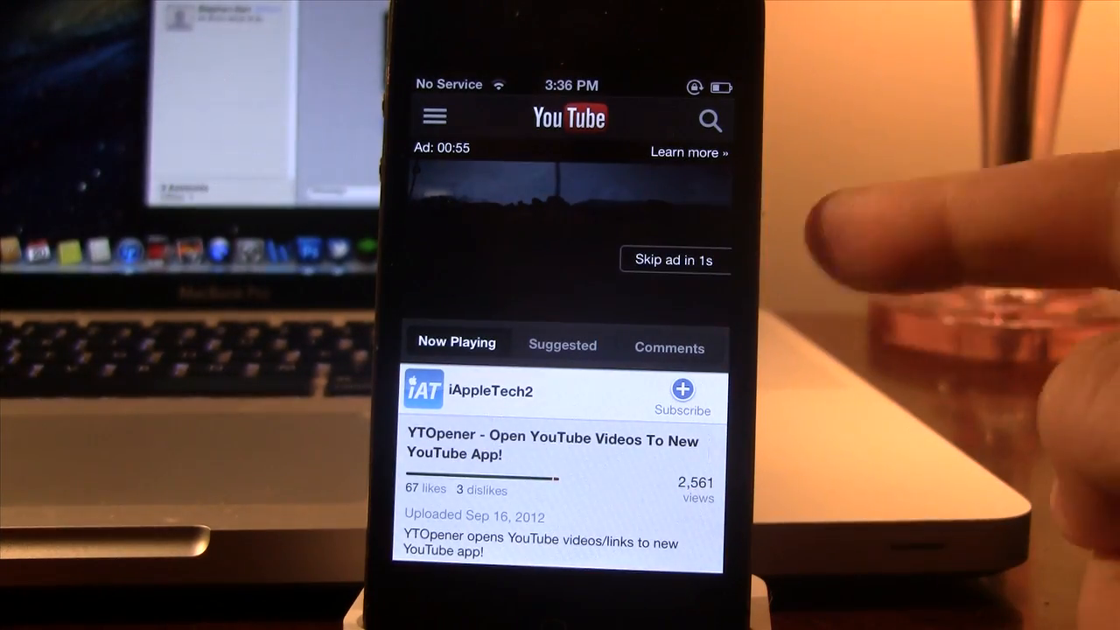
{"action": "left_click", "coordinate": [670, 346]}
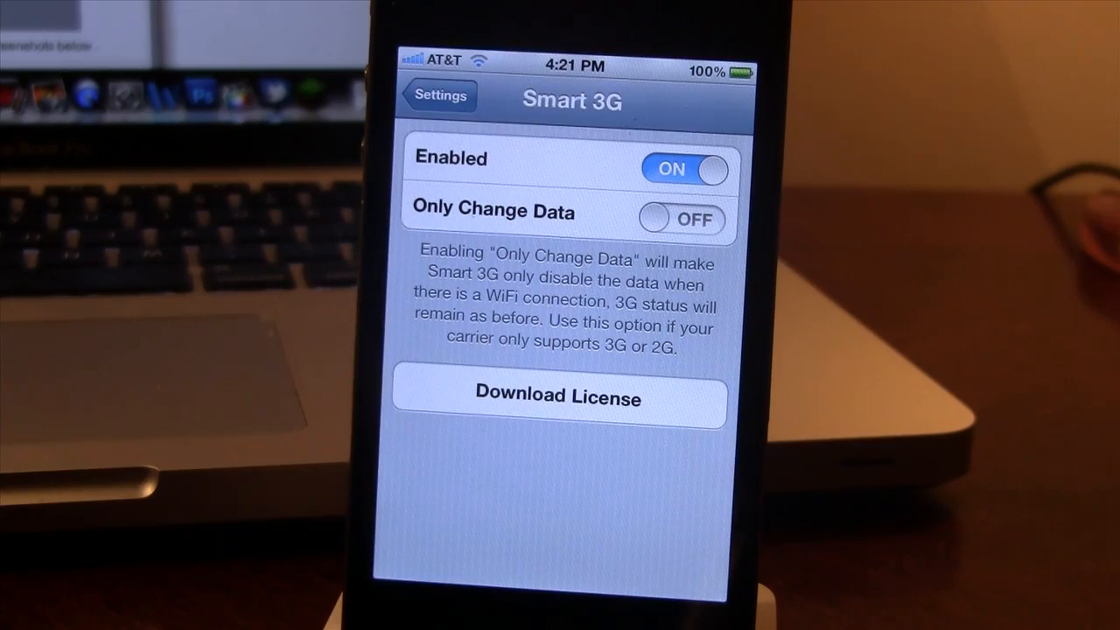
Step: Leave Smart 3G settings and switch Wi-Fi off so the phone falls back to 3G
{"action": "left_click", "coordinate": [440, 95]}
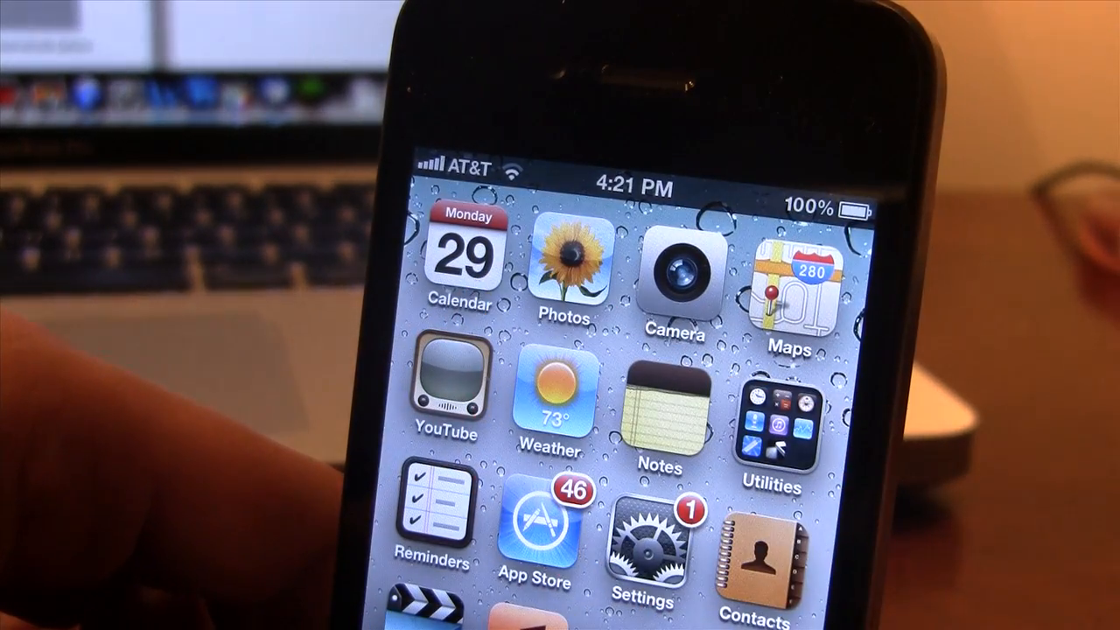
{"action": "left_click", "coordinate": [645, 543]}
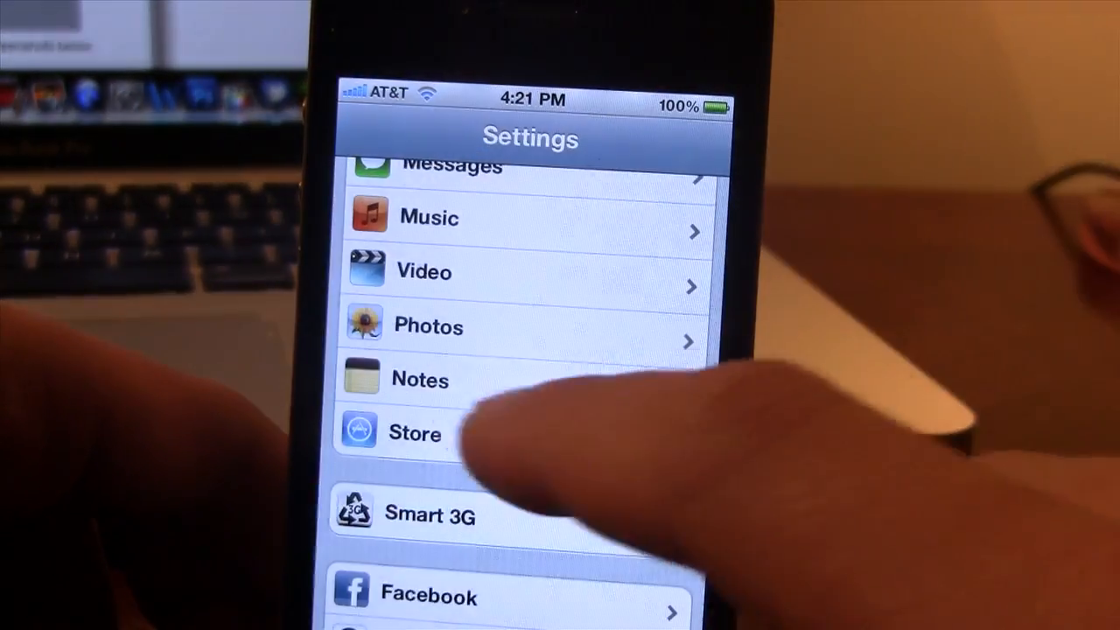
{"action": "scroll", "scroll_direction": "down", "scroll_amount": 3}
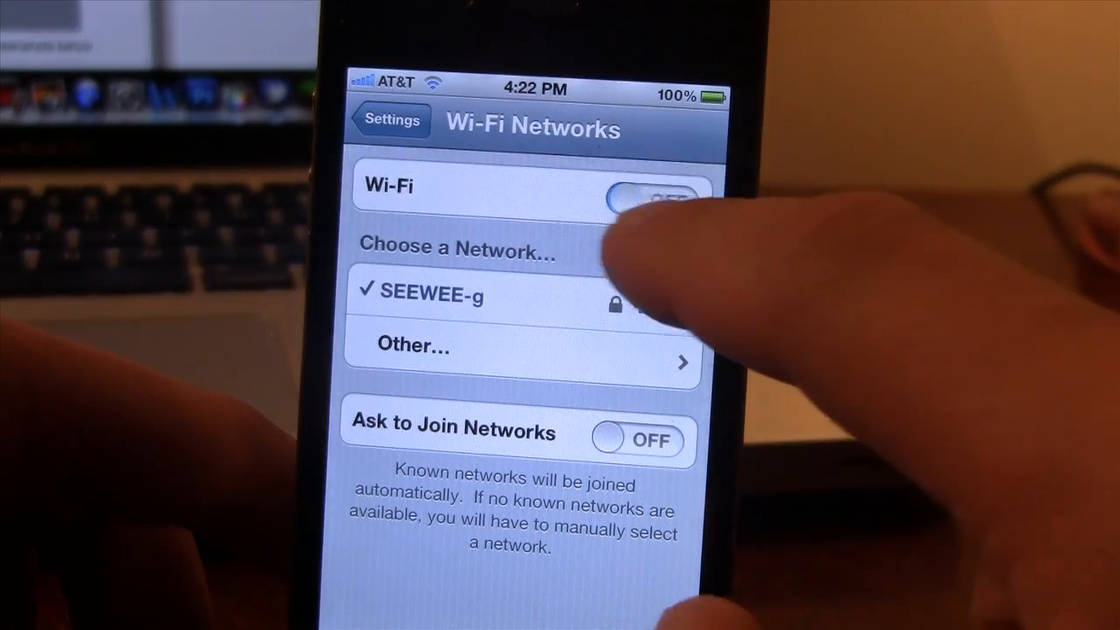
{"action": "left_click", "coordinate": [389, 120]}
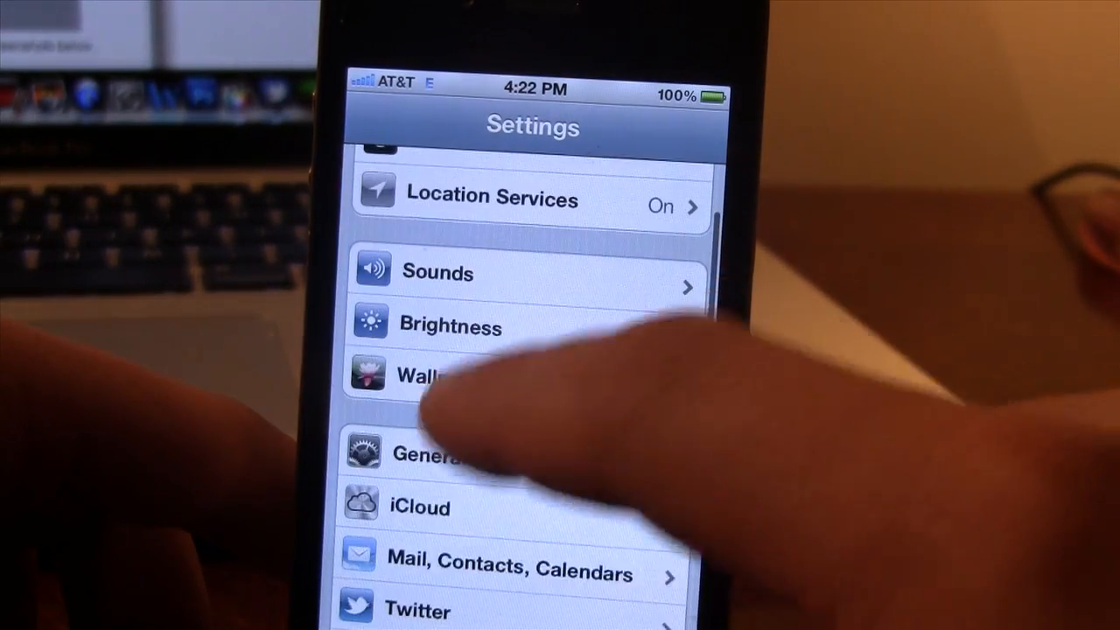
Step: Go to Settings > General > Network to check the data connection
{"action": "left_click", "coordinate": [428, 452]}
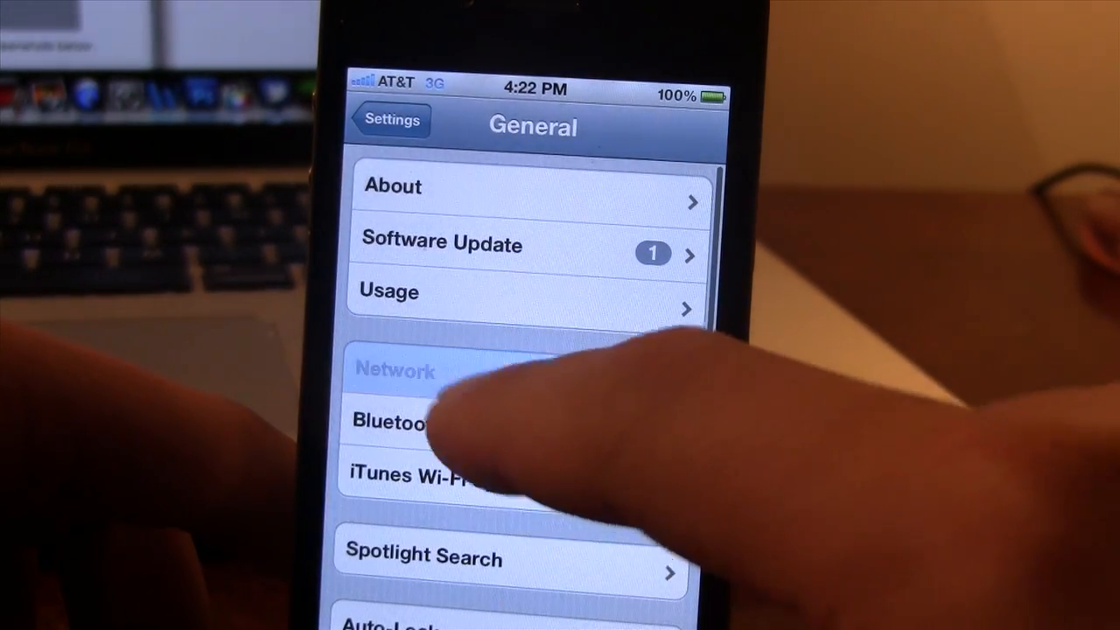
{"action": "left_click", "coordinate": [393, 369]}
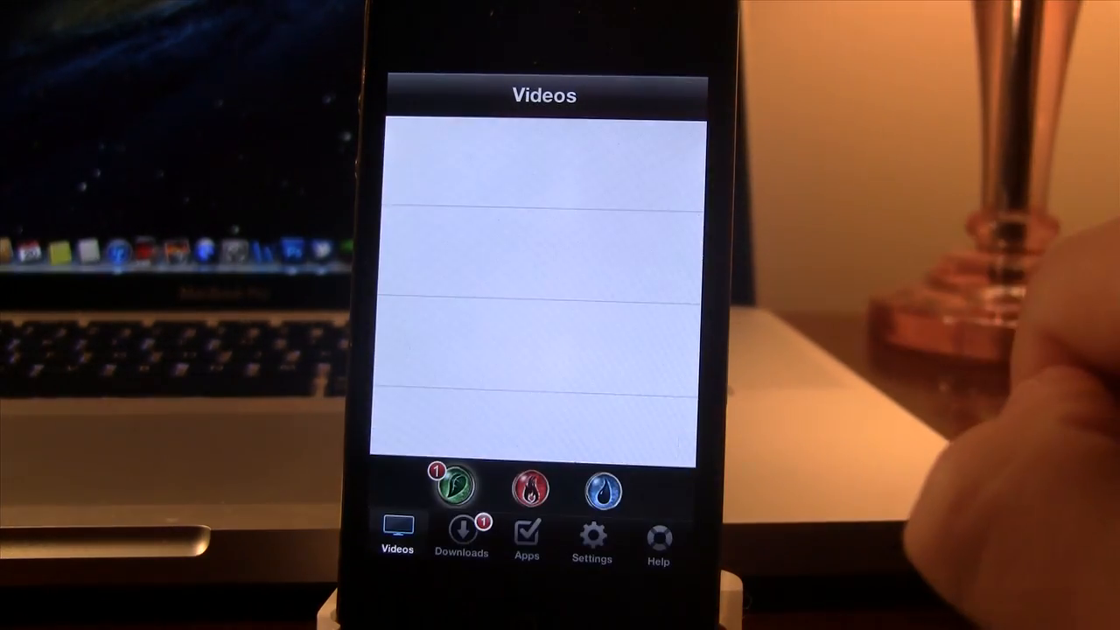
Step: View the Videos list and play the downloaded 1.12 MB Test clip
{"action": "left_click", "coordinate": [461, 538]}
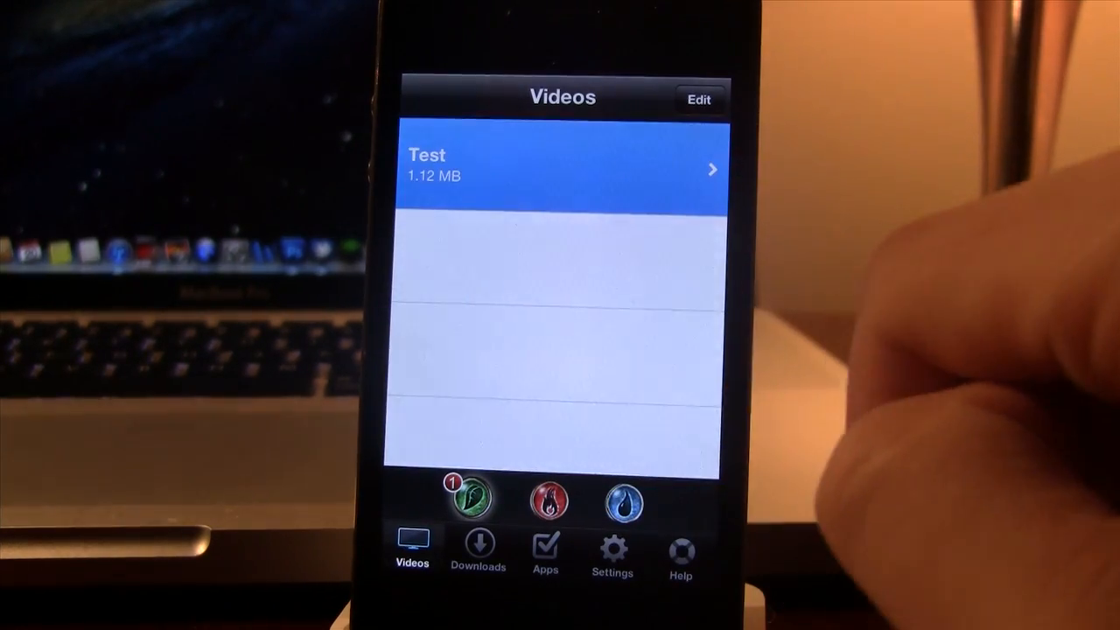
{"action": "left_click", "coordinate": [560, 170]}
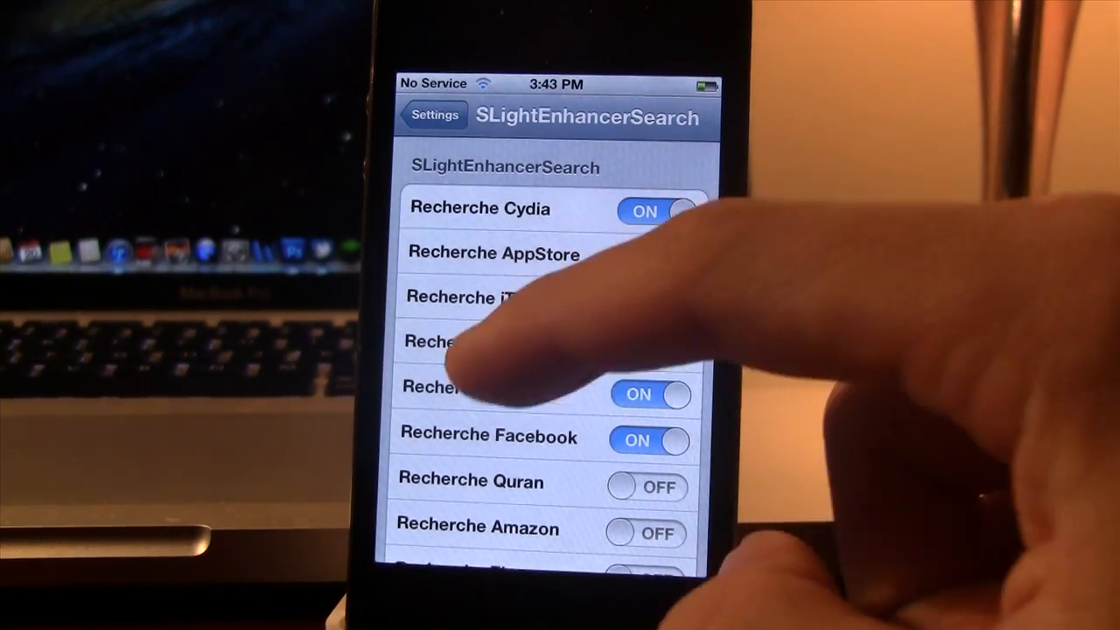
Step: Review the SLightEnhancerSearch toggles, then search Spotlight for 'Bridge' to see web, Wikipedia and Cydia options
{"action": "scroll", "scroll_direction": "down", "scroll_amount": 3}
{"action": "type", "text": "Br"}
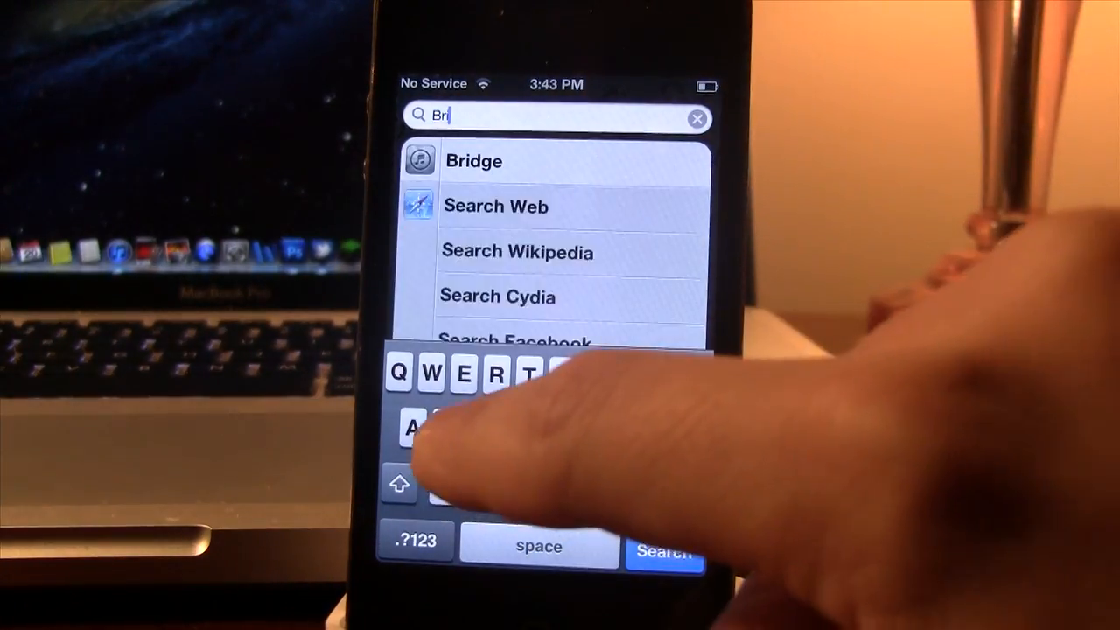
{"action": "type", "text": "idge"}
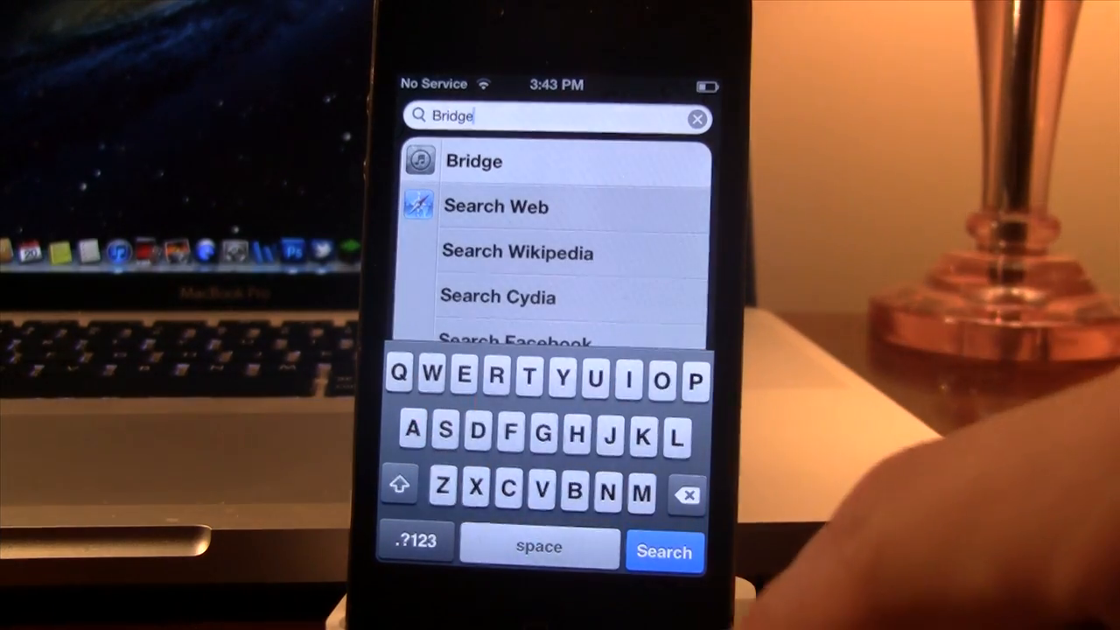